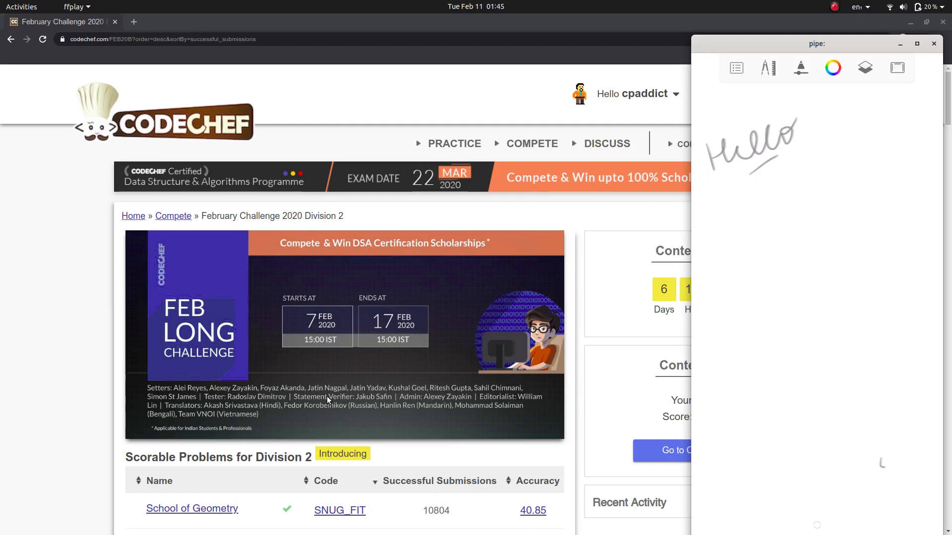
Scroll through the Division 2 scorable problems table reviewing each problem's accuracy and submissions
scroll("down", 3)
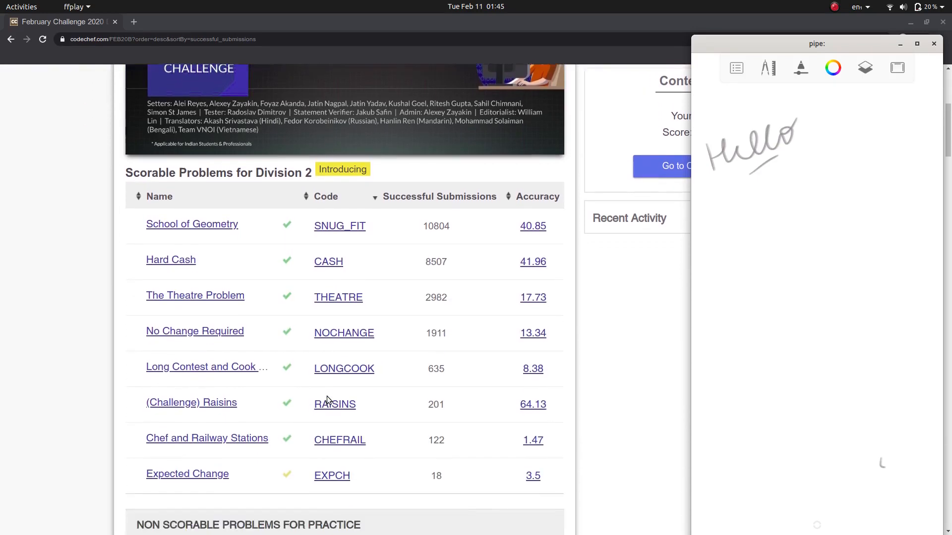
scroll("down", 3)
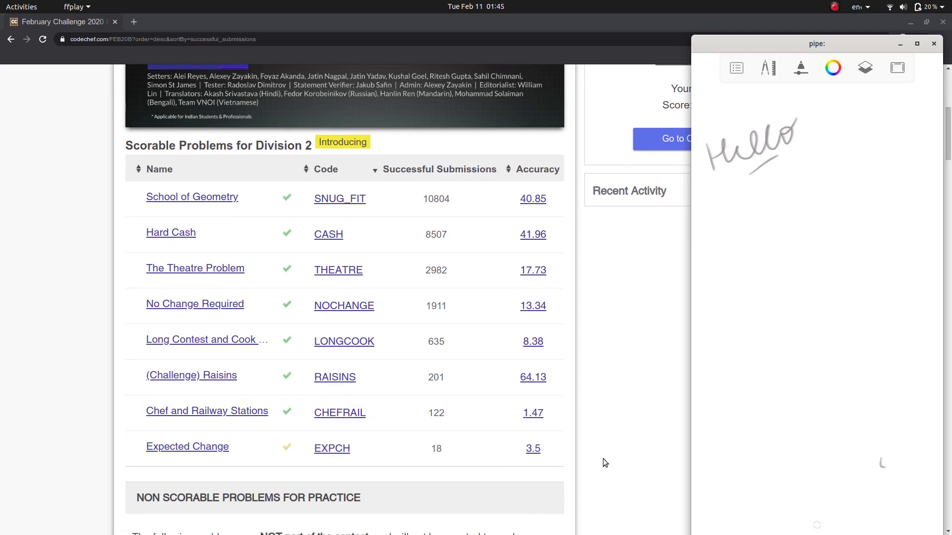
mouse_move(610, 479)
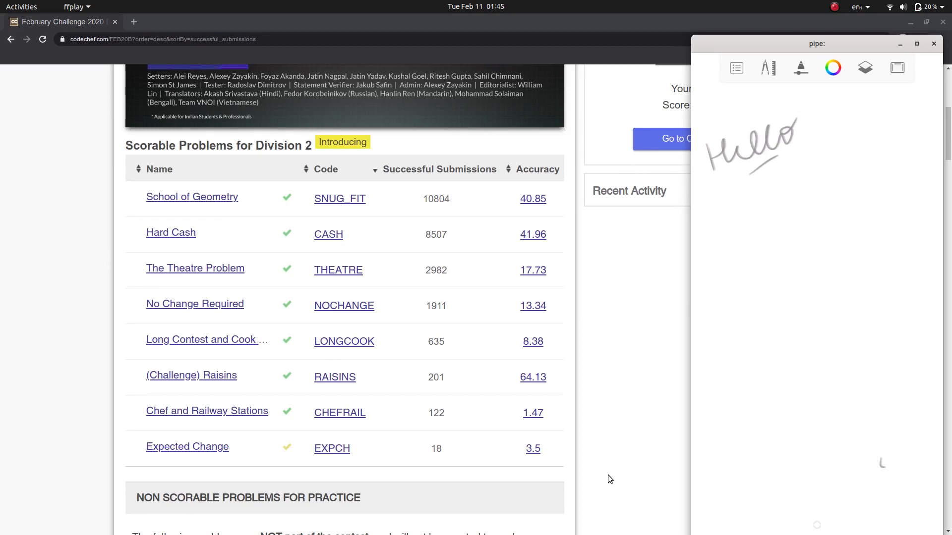
scroll("down", 3)
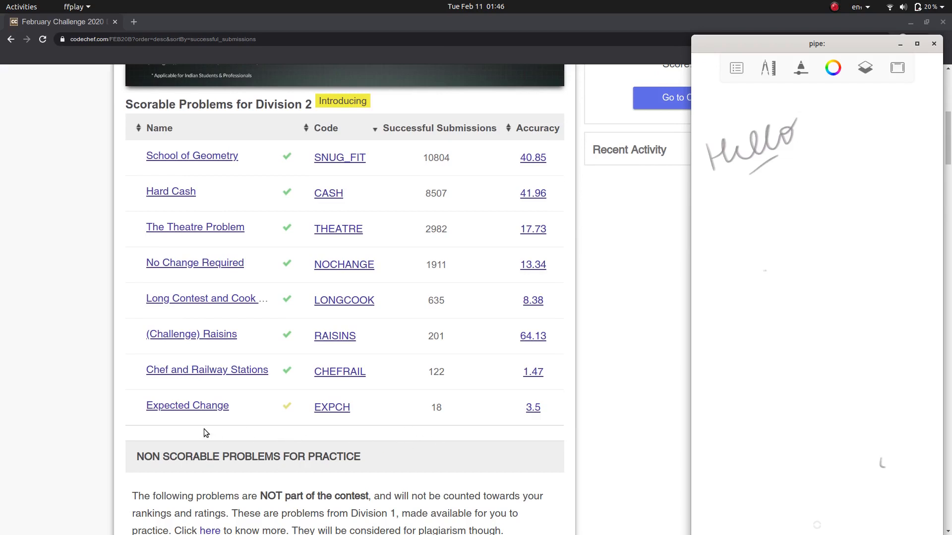
mouse_move(232, 439)
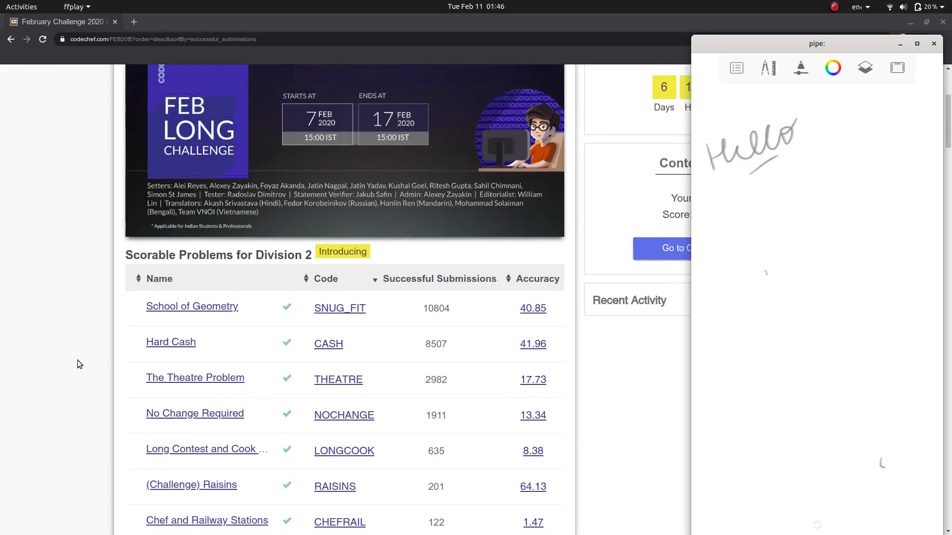
scroll("down", 3)
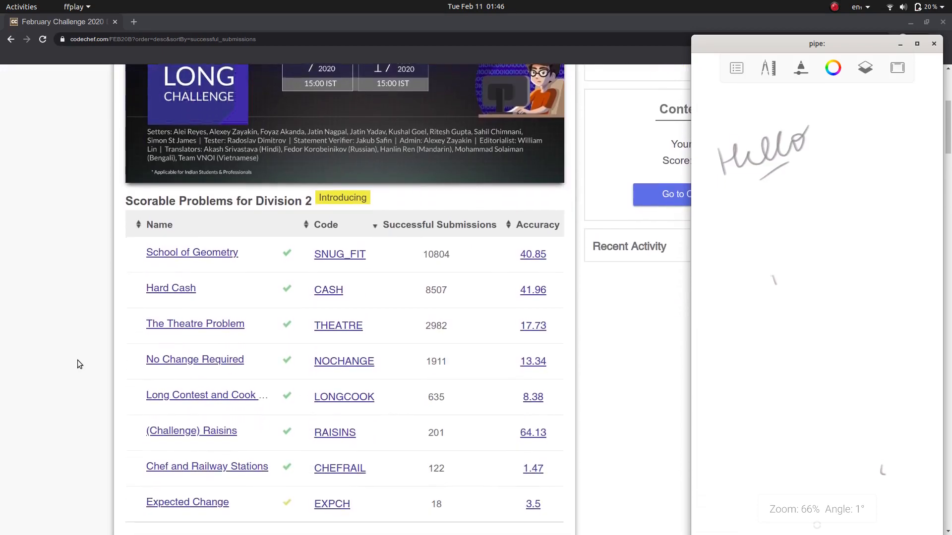
scroll("down", 3)
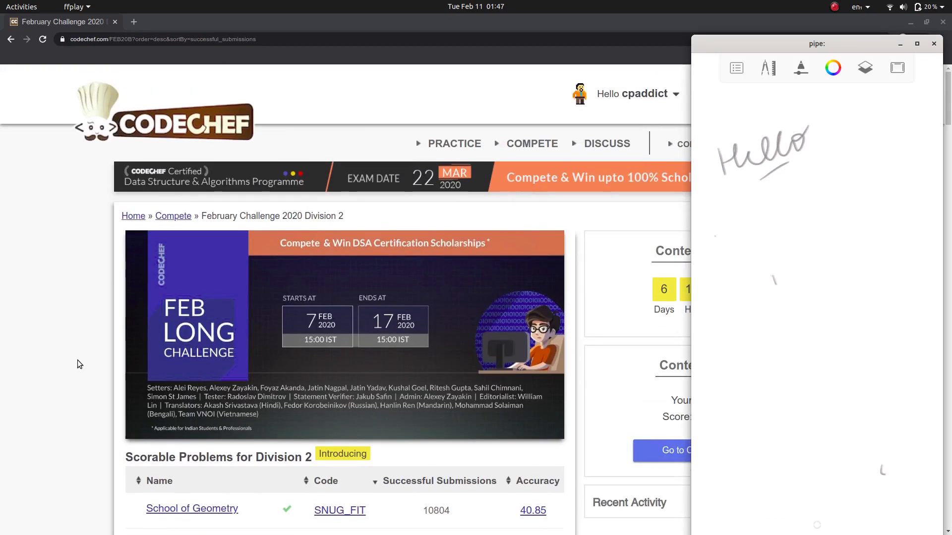
scroll("down", 3)
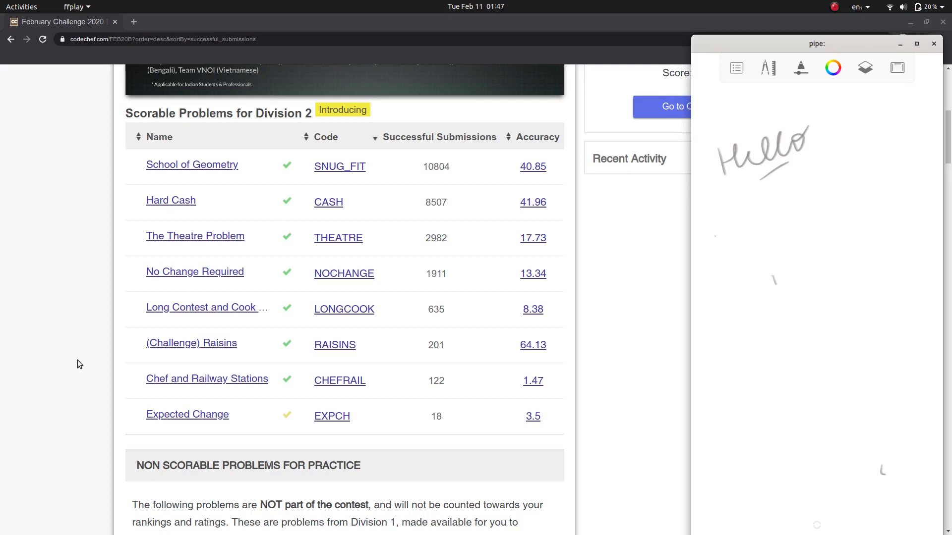
mouse_move(141, 311)
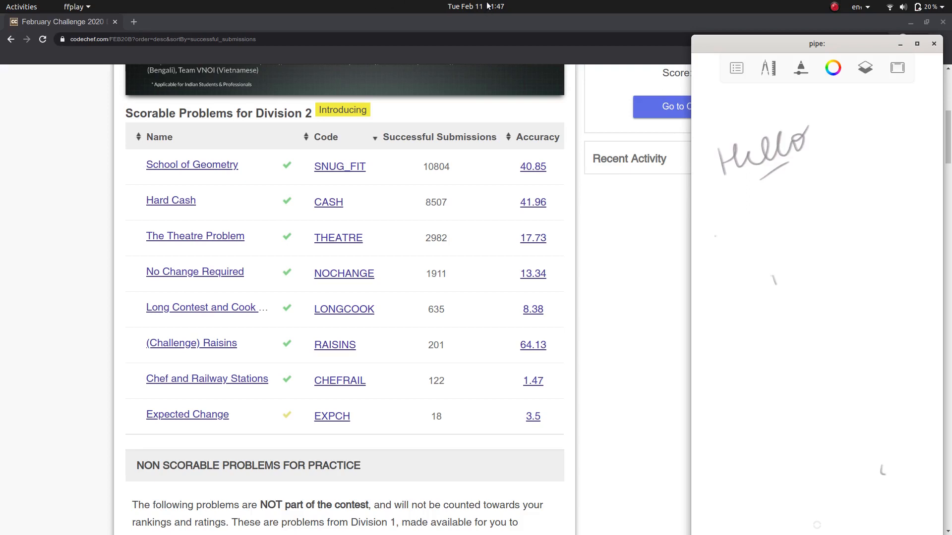
mouse_move(596, 285)
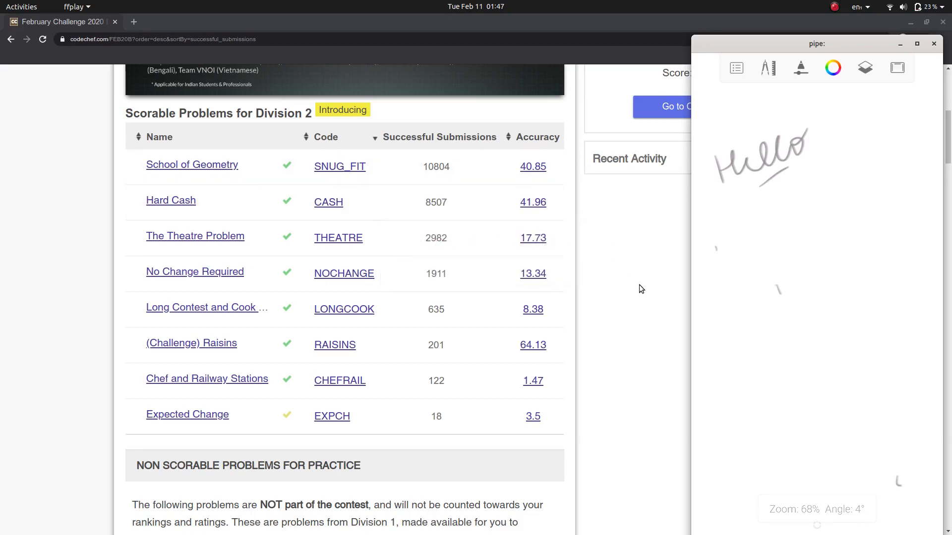
mouse_move(621, 276)
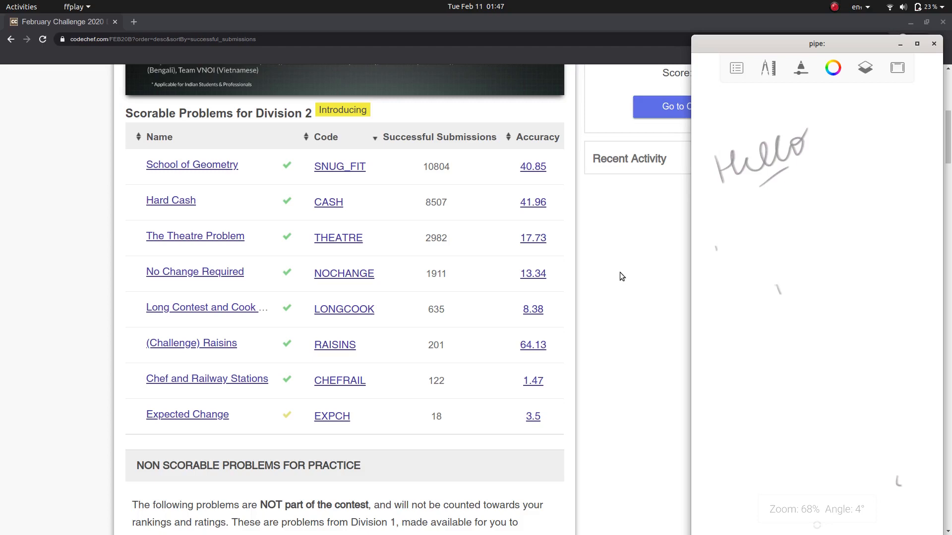
mouse_move(608, 289)
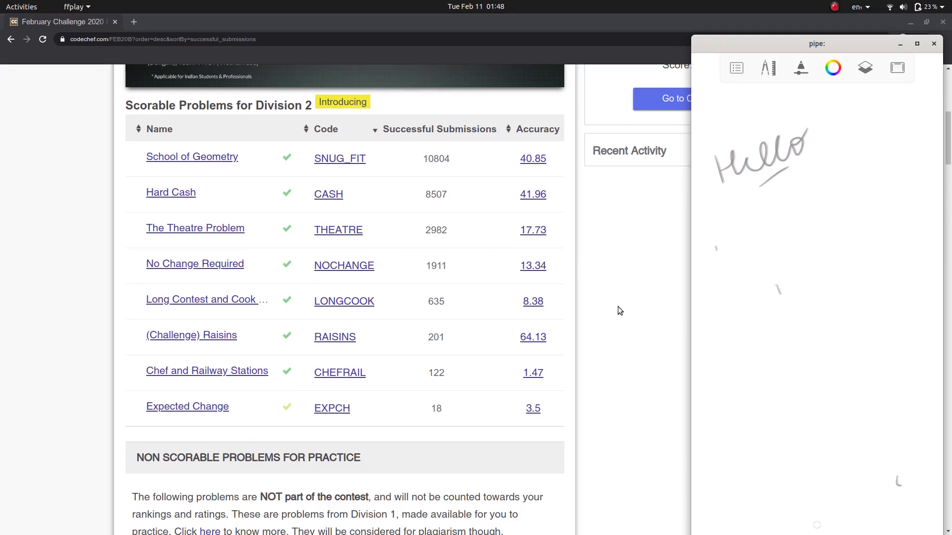
scroll("down", 3)
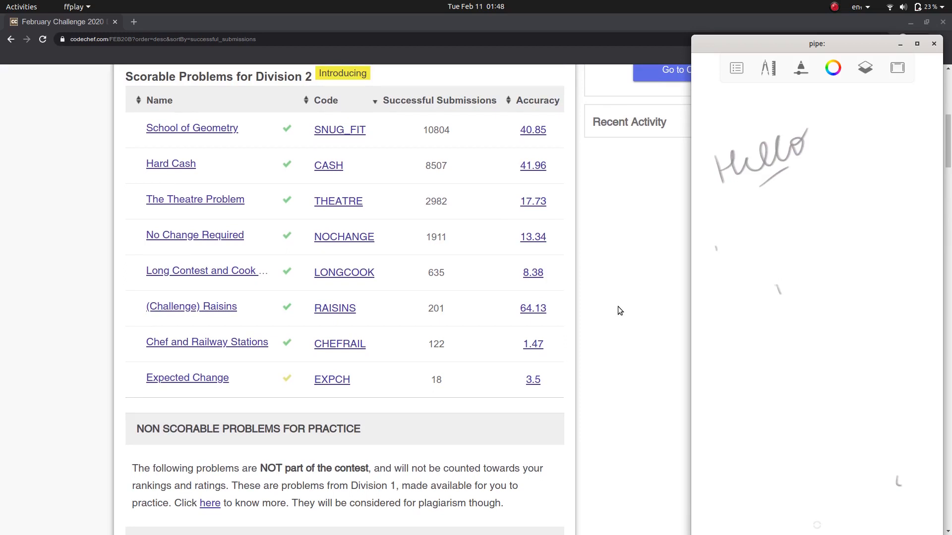
mouse_move(583, 310)
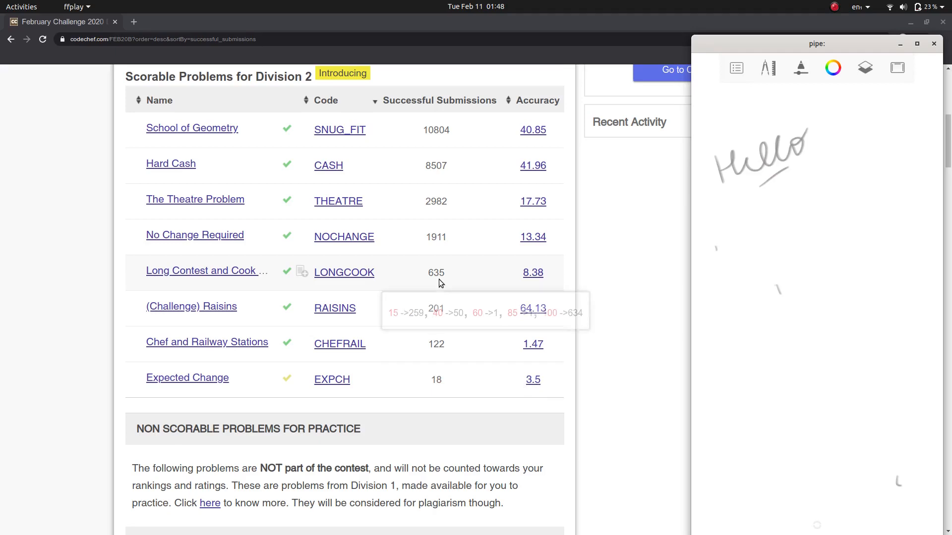
mouse_move(635, 285)
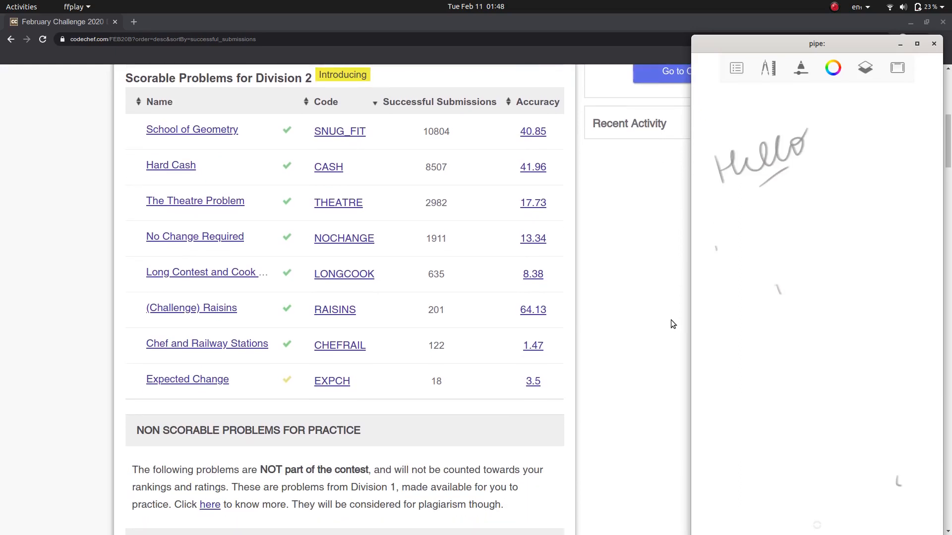
scroll("up", 3)
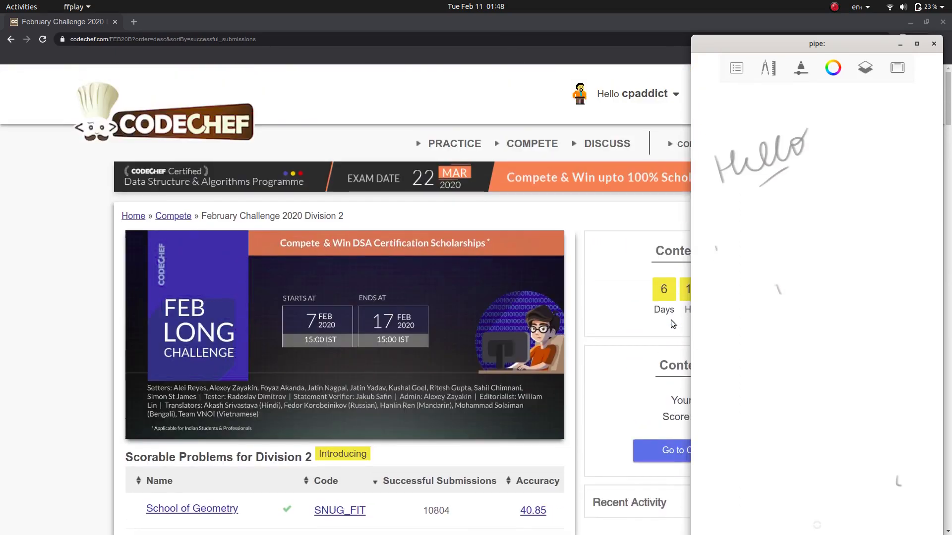
scroll("down", 3)
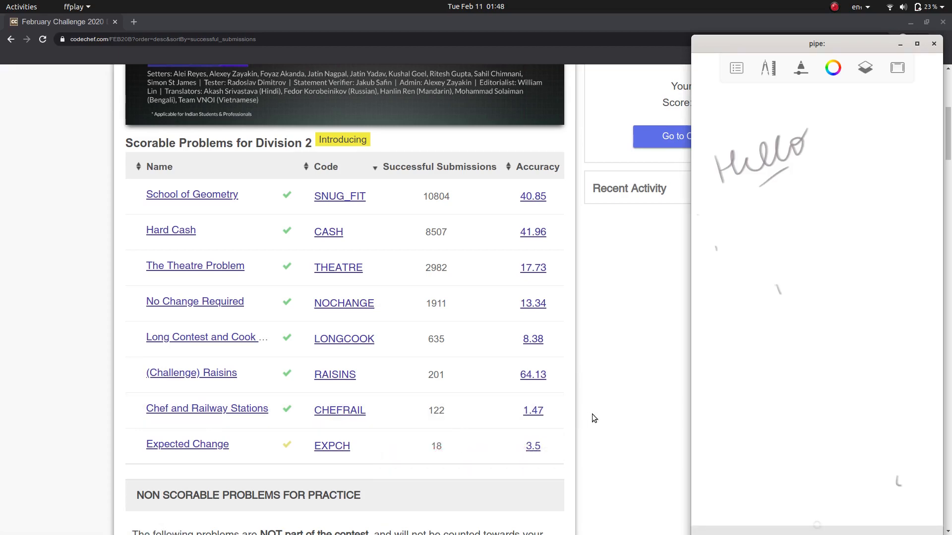
mouse_move(569, 420)
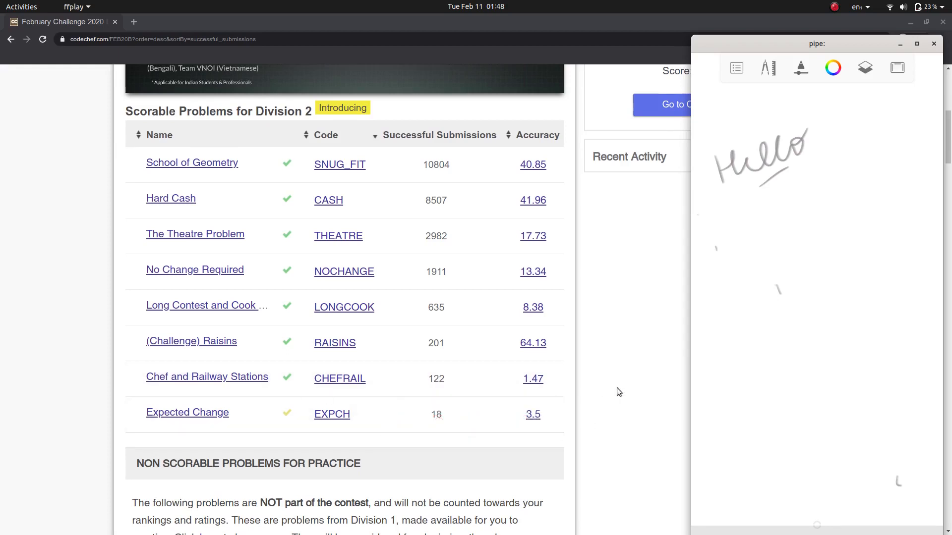
scroll("down", 3)
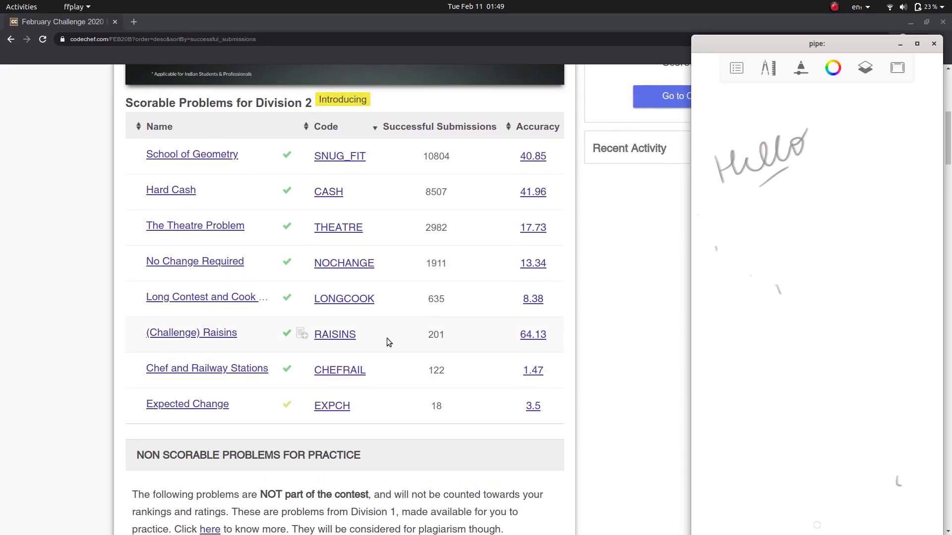
mouse_move(199, 339)
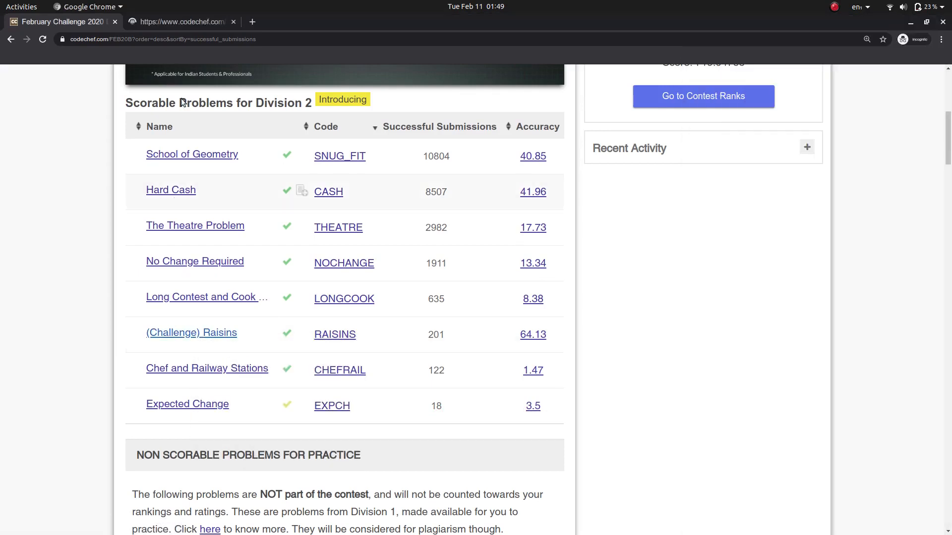
Switch to the Raisins problem page and expand its Successful Submissions list
left_click(192, 332)
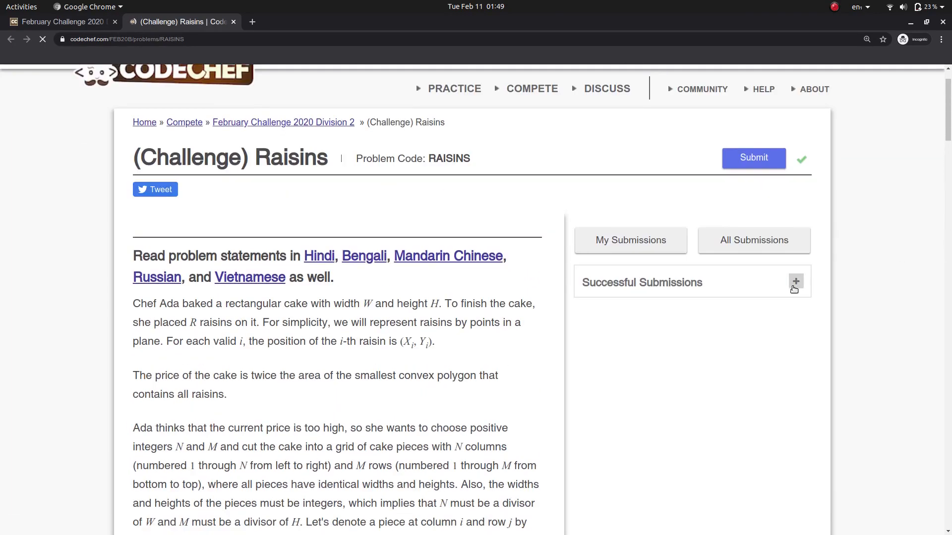
left_click(795, 282)
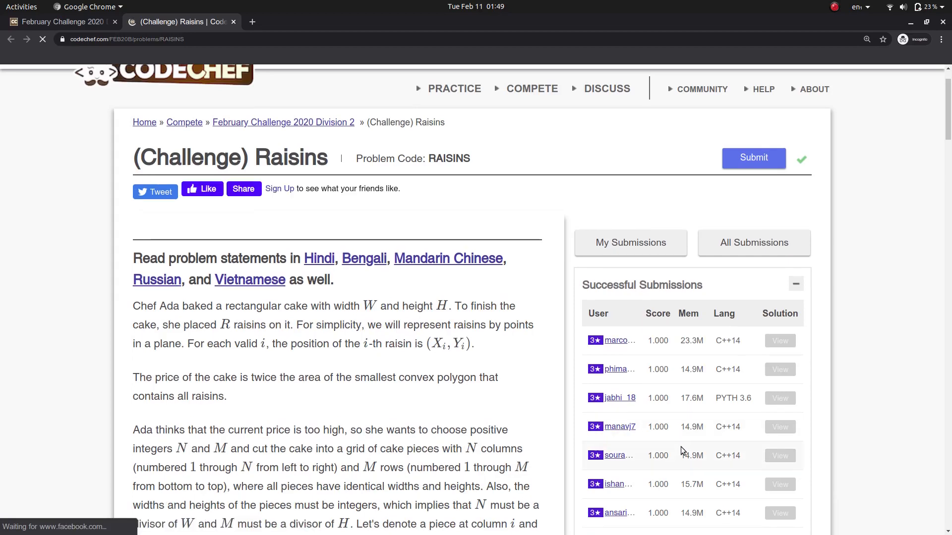
scroll("down", 3)
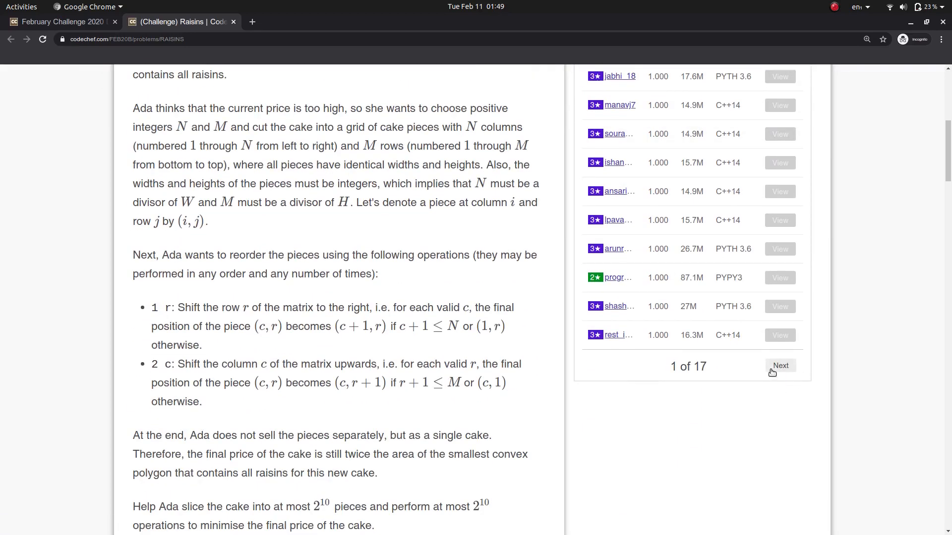
Page the Raisins successful submissions list forward to page 3 of 17
left_click(780, 366)
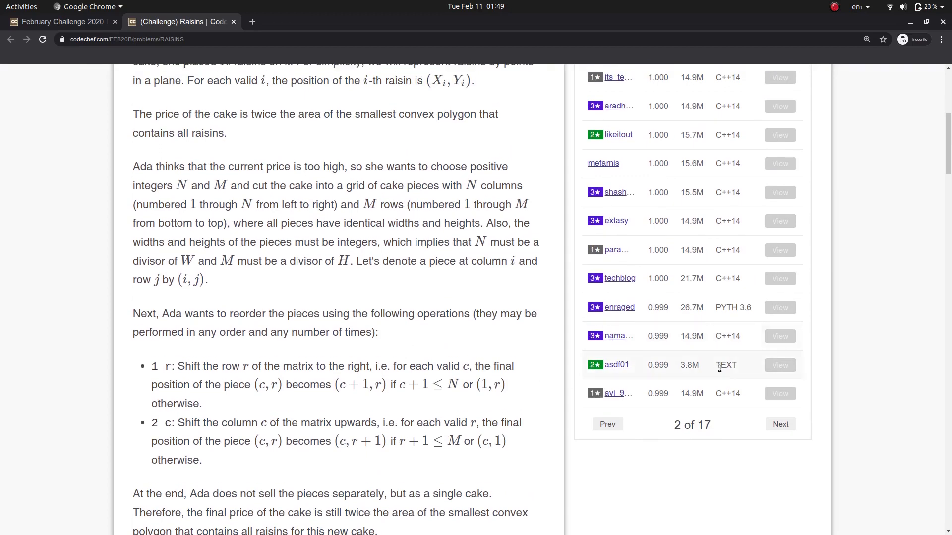
mouse_move(780, 423)
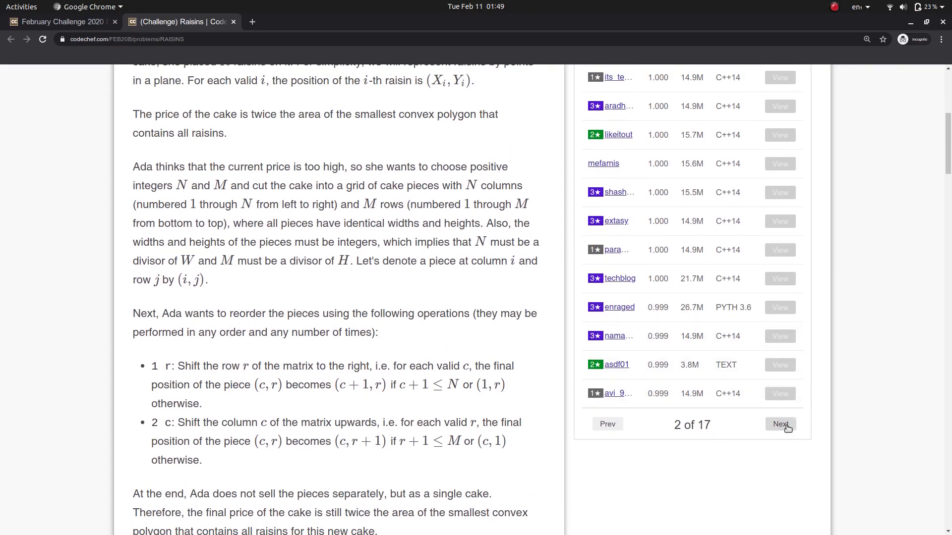
left_click(780, 423)
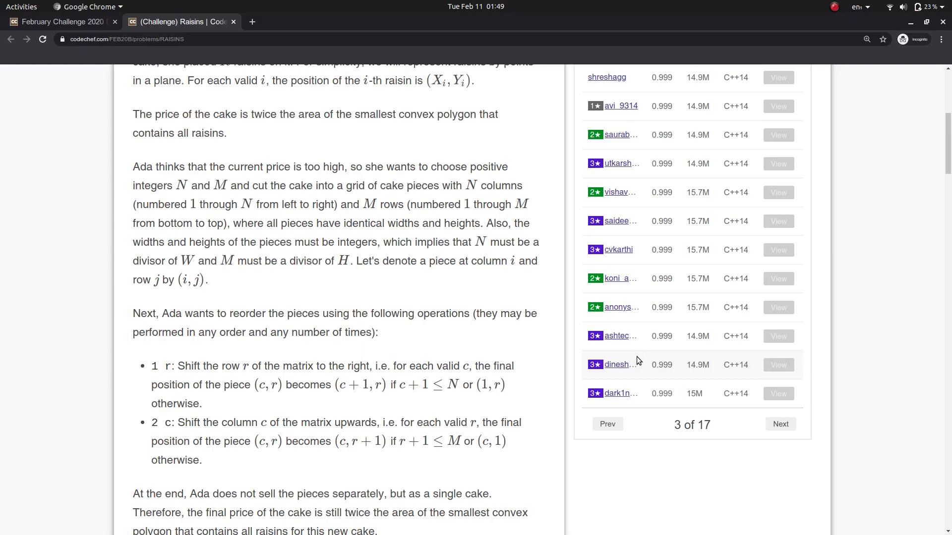
scroll("down", 3)
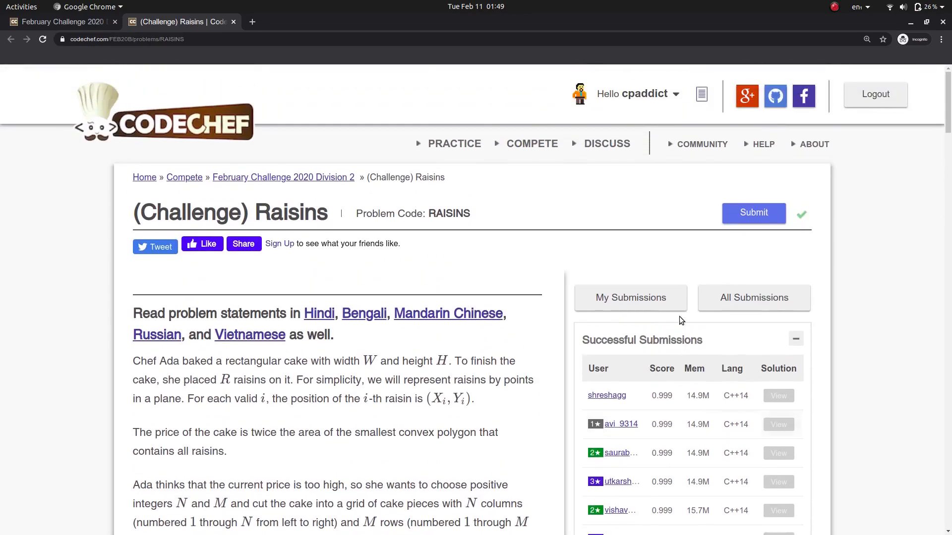
Skim the Raisins problem statement before returning to the contest page
scroll("down", 3)
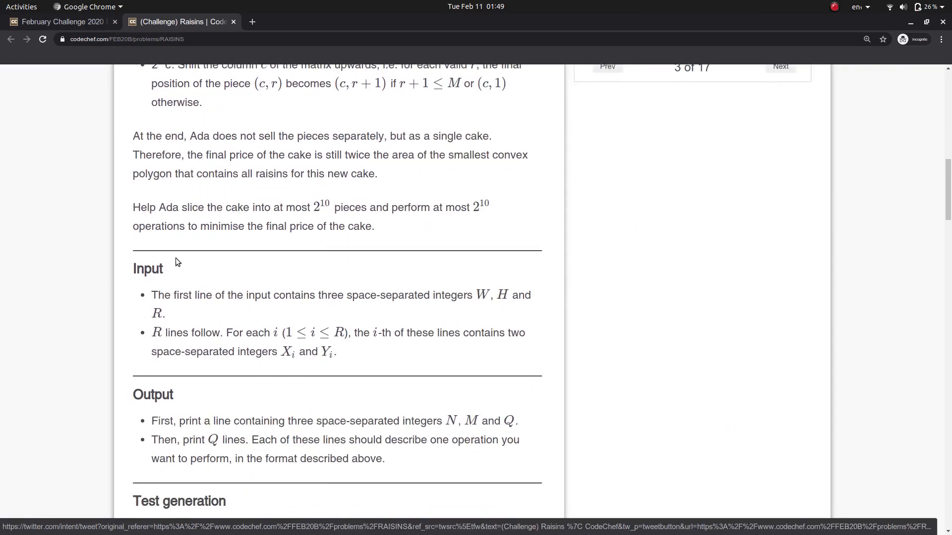
scroll("up", 3)
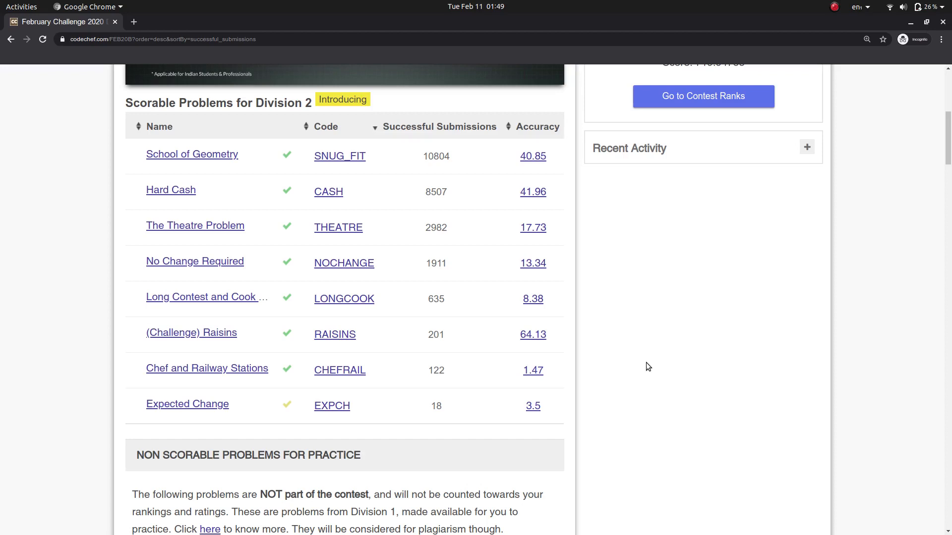
scroll("down", 3)
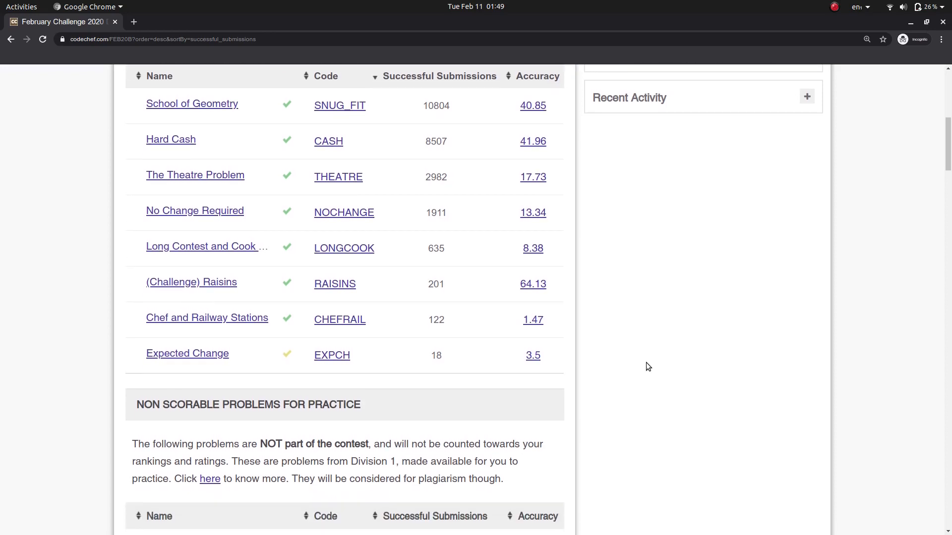
mouse_move(686, 380)
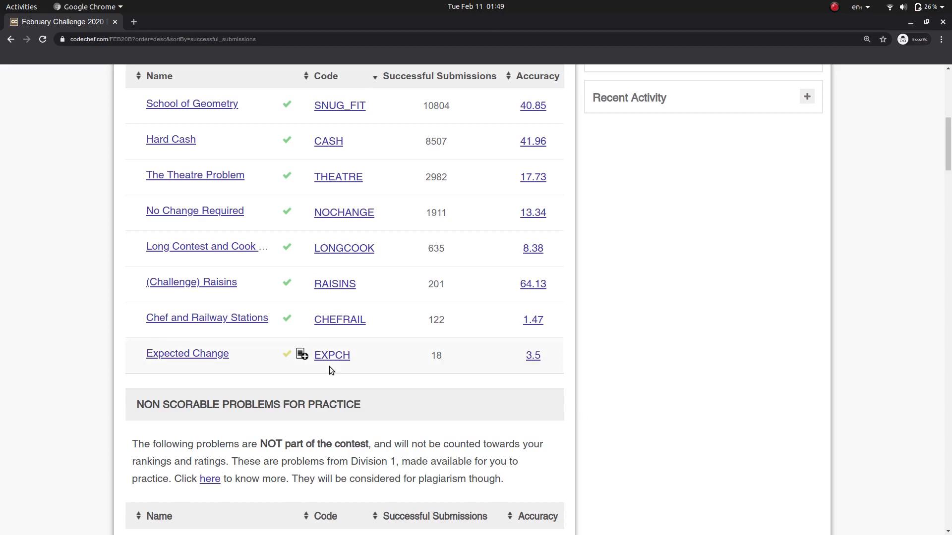
mouse_move(256, 325)
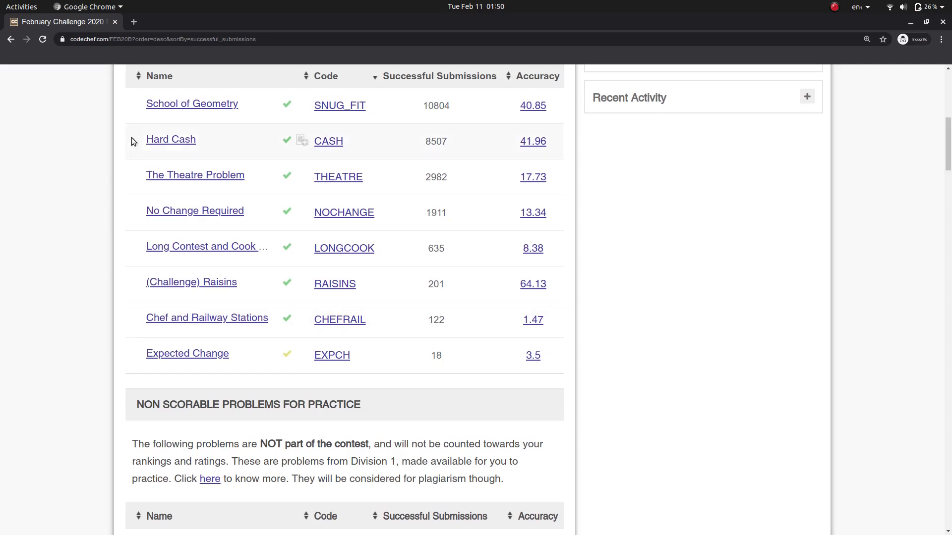
mouse_move(72, 175)
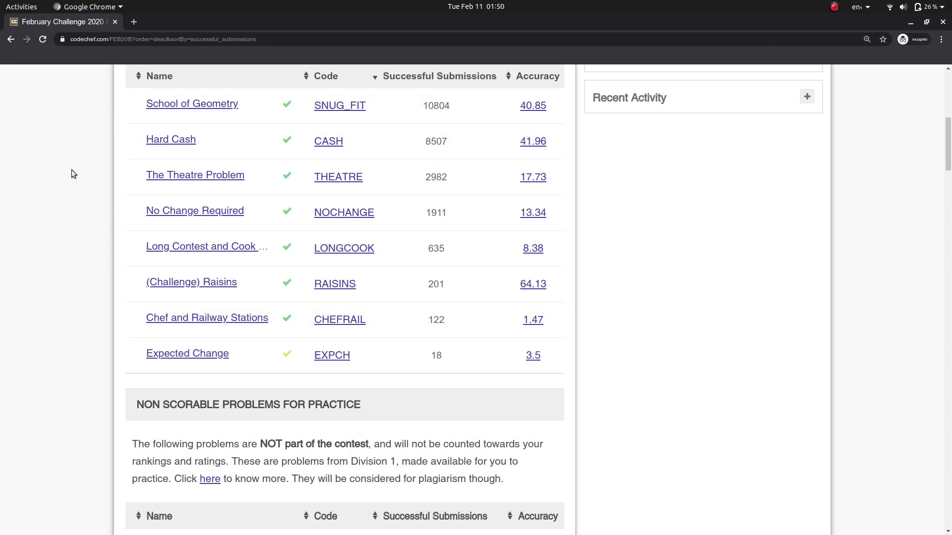
mouse_move(229, 66)
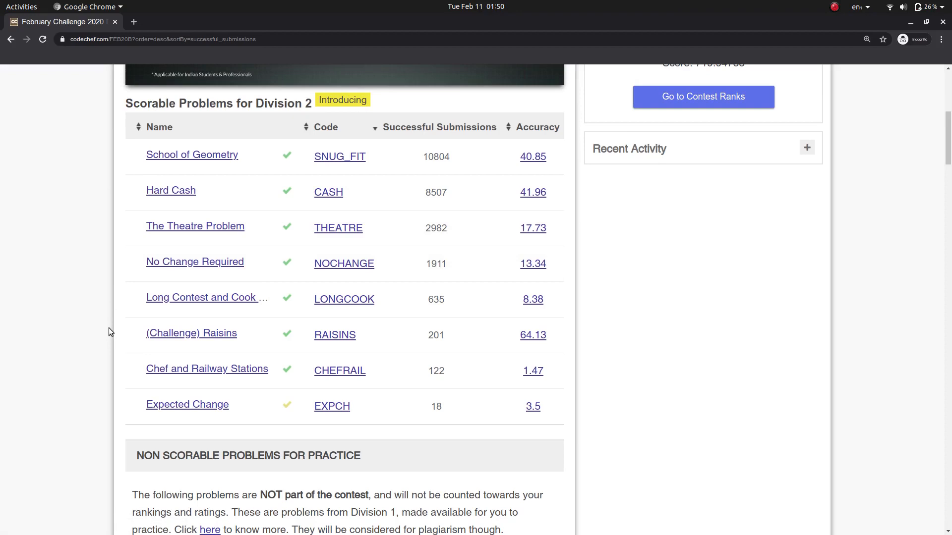
scroll("down", 3)
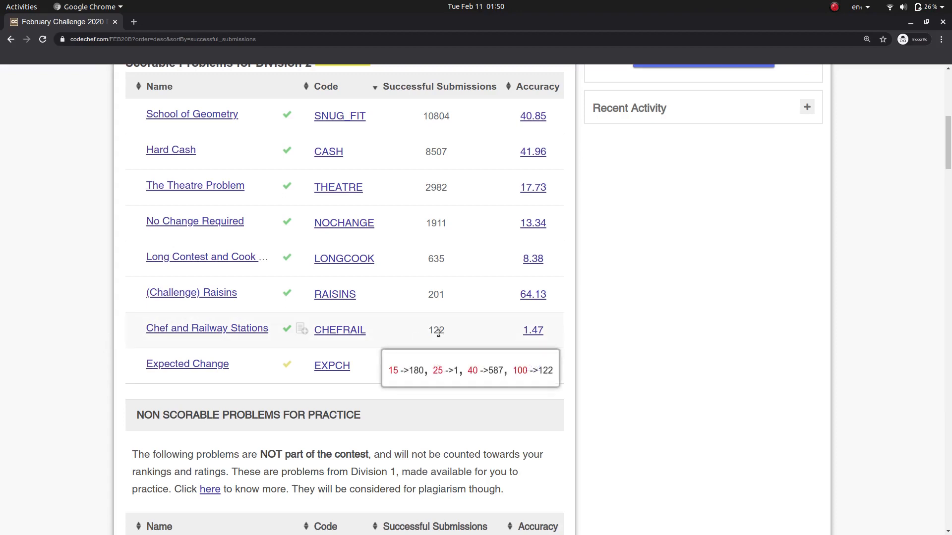
mouse_move(444, 333)
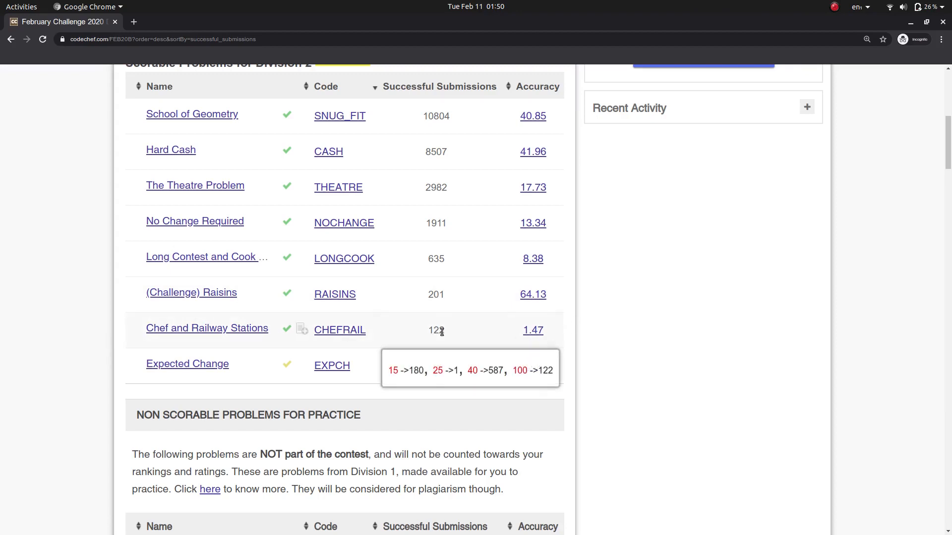
mouse_move(653, 370)
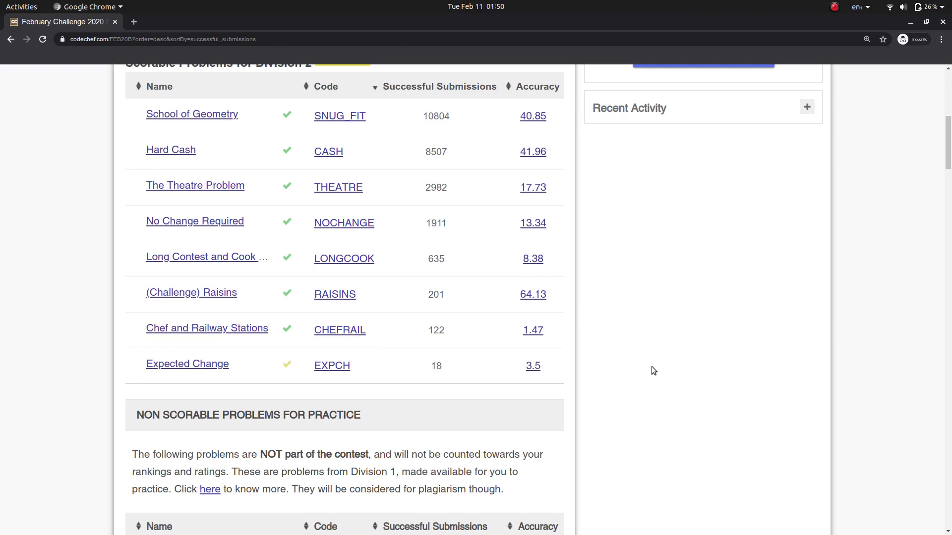
mouse_move(454, 295)
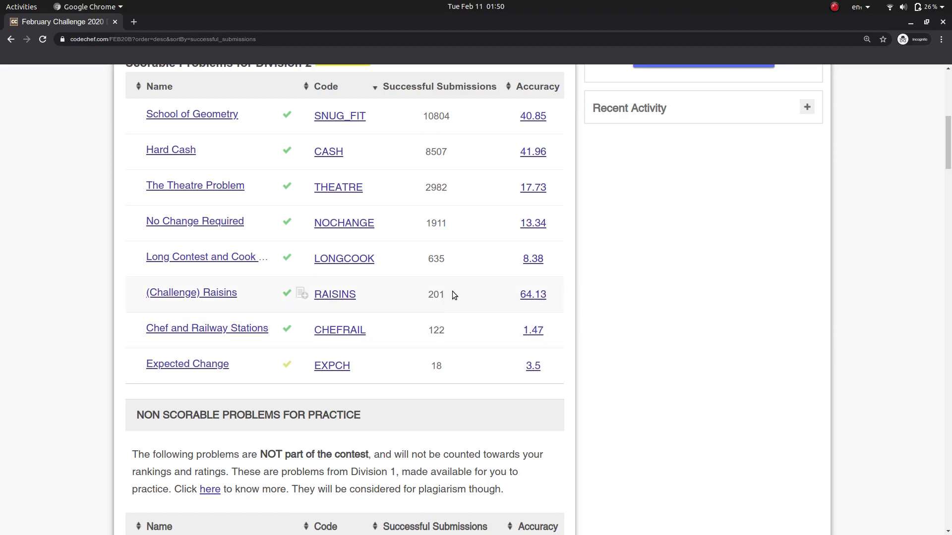
mouse_move(218, 271)
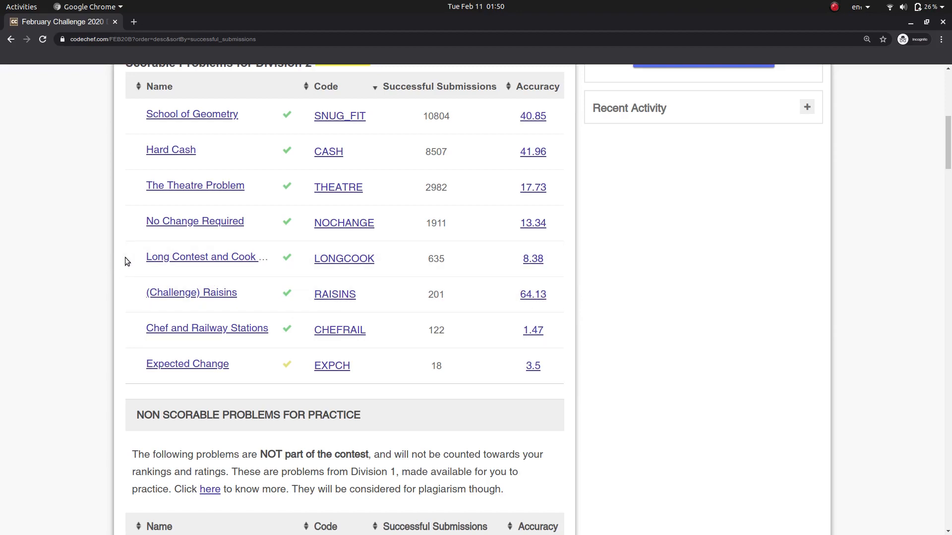
mouse_move(102, 267)
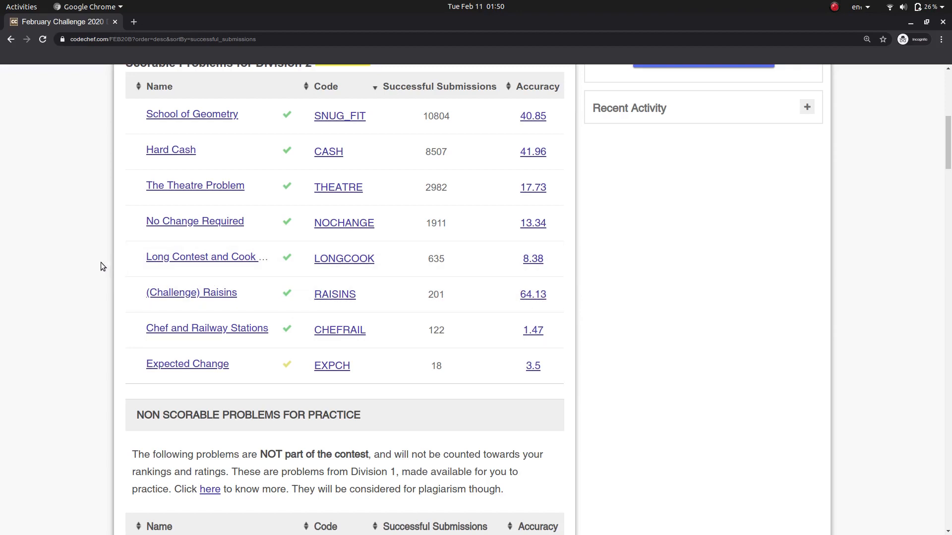
mouse_move(102, 274)
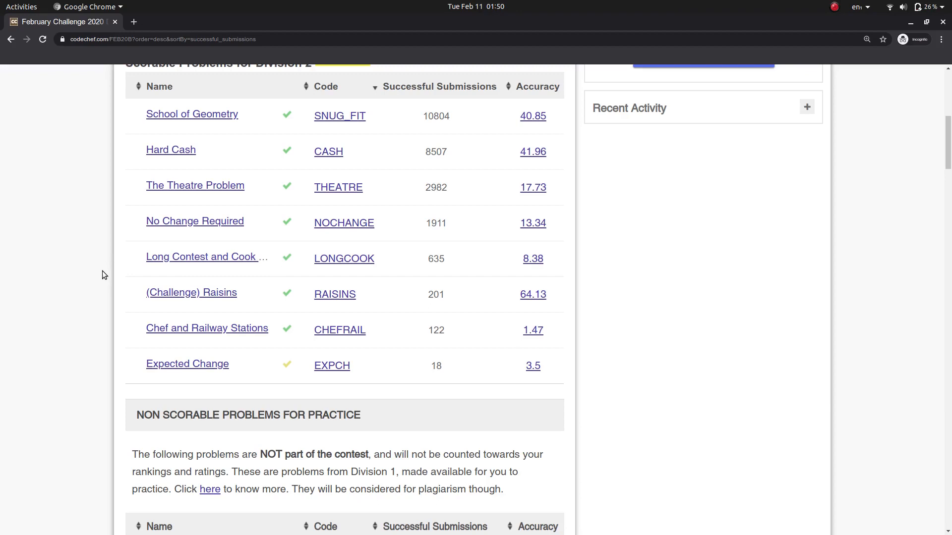
mouse_move(117, 259)
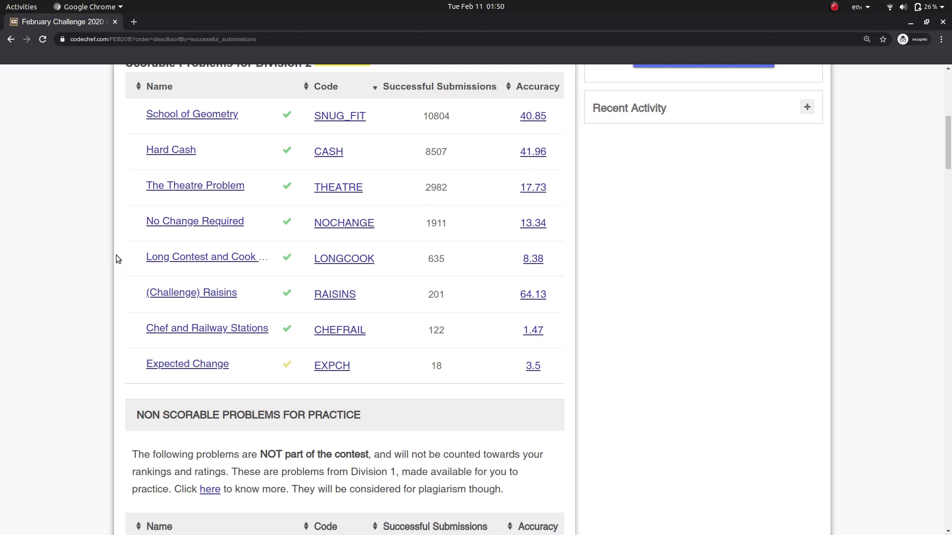
mouse_move(89, 266)
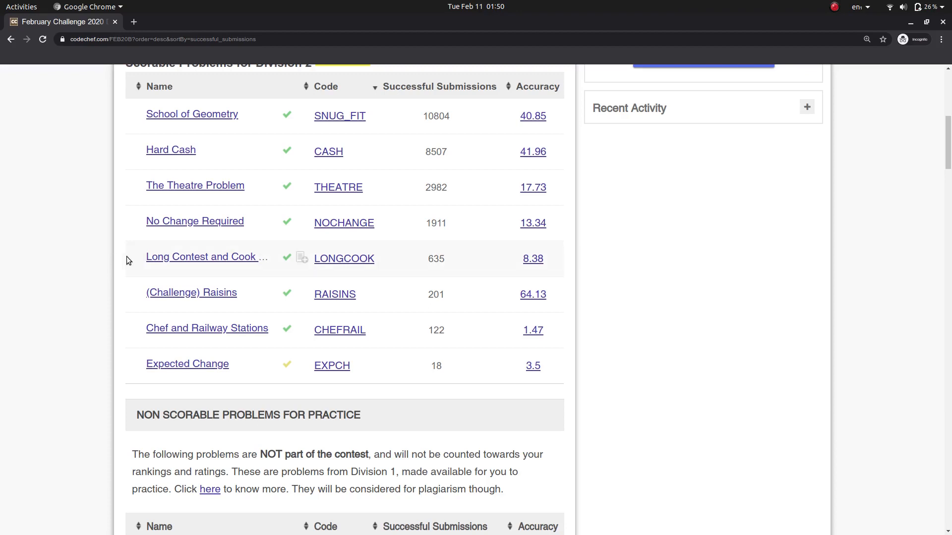
mouse_move(73, 271)
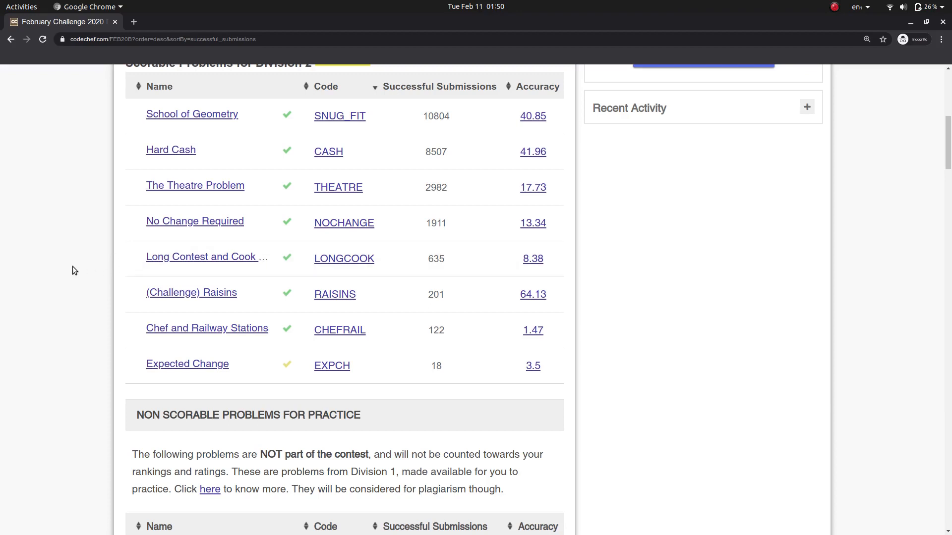
mouse_move(621, 296)
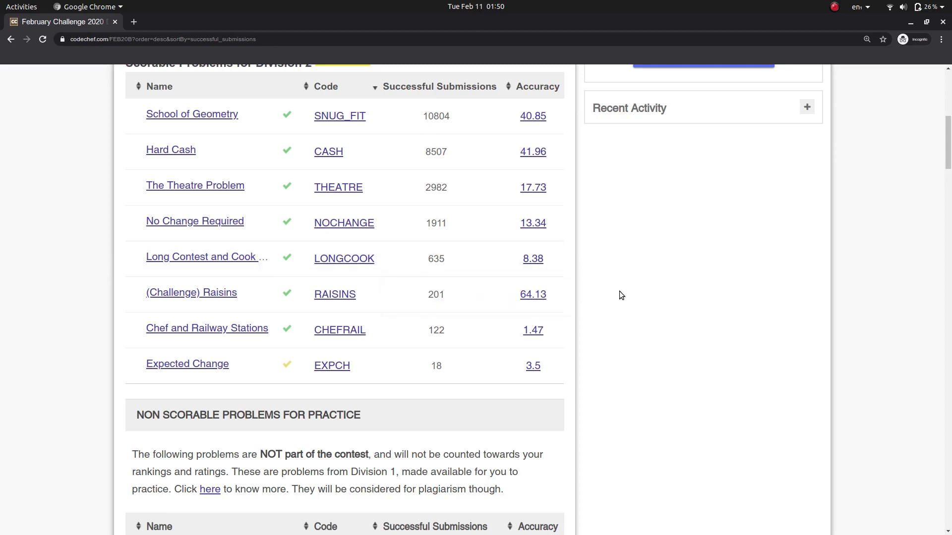
mouse_move(631, 268)
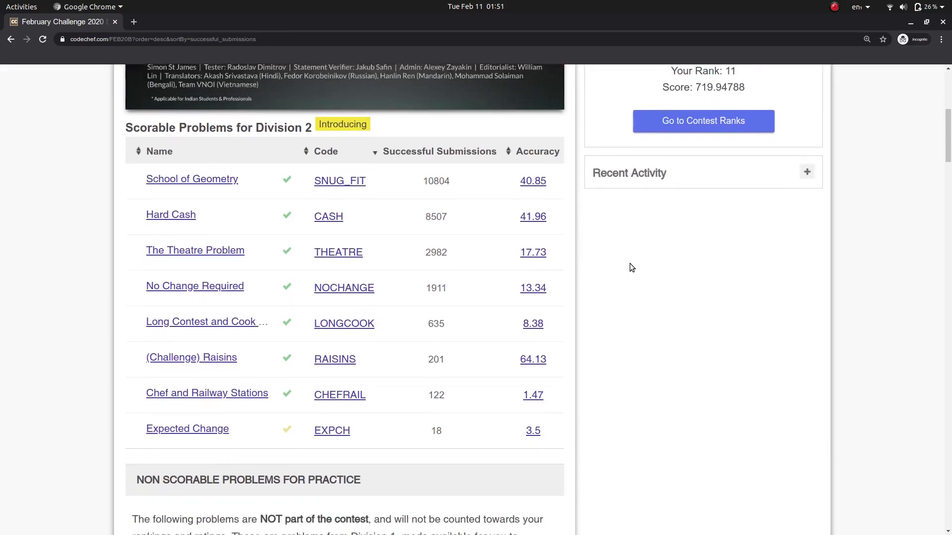
scroll("down", 3)
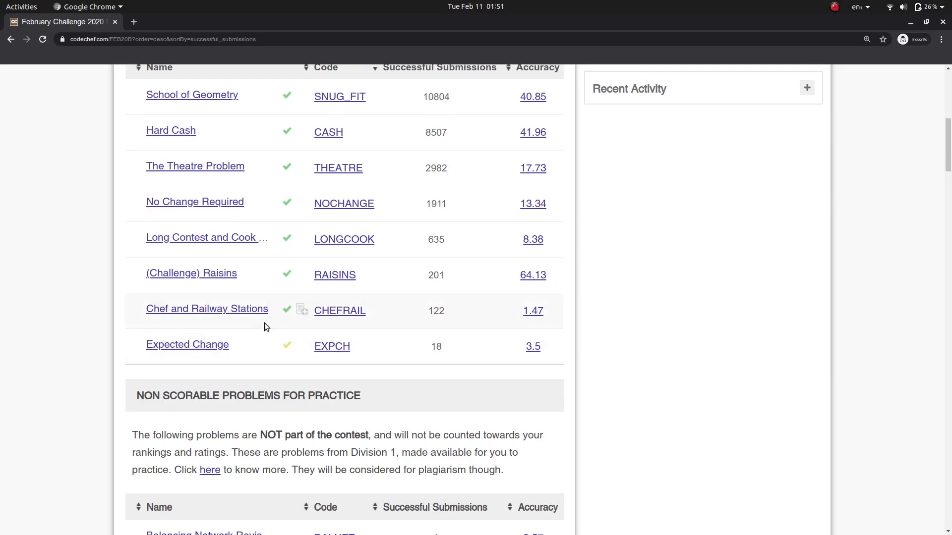
mouse_move(396, 321)
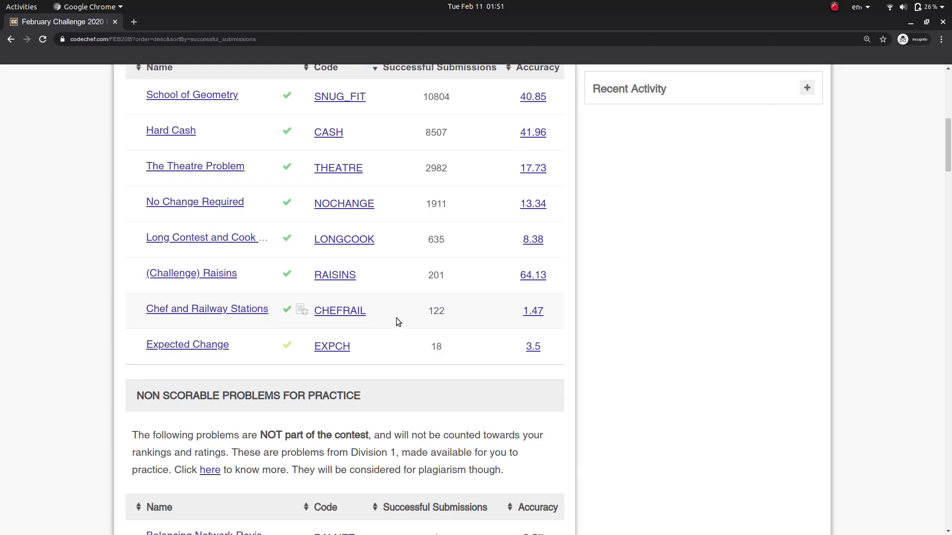
mouse_move(476, 255)
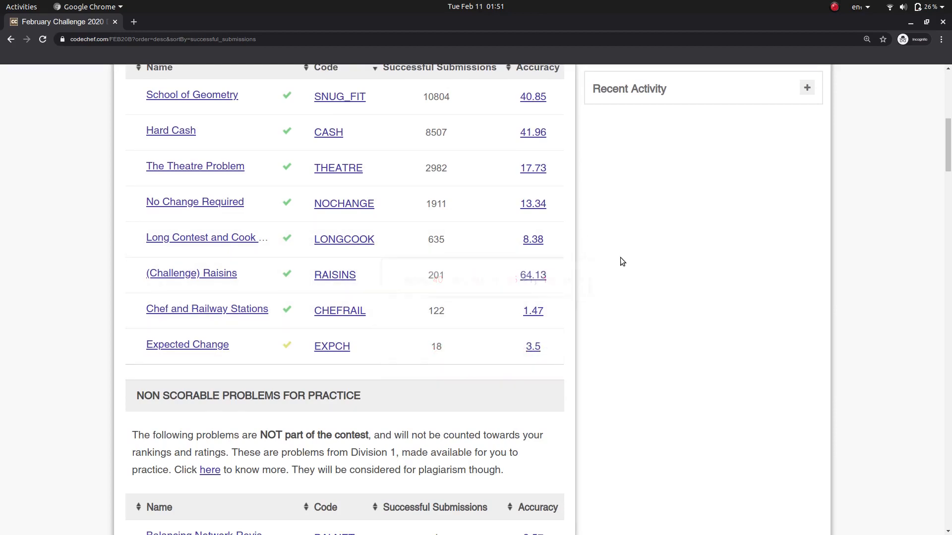
scroll("down", 3)
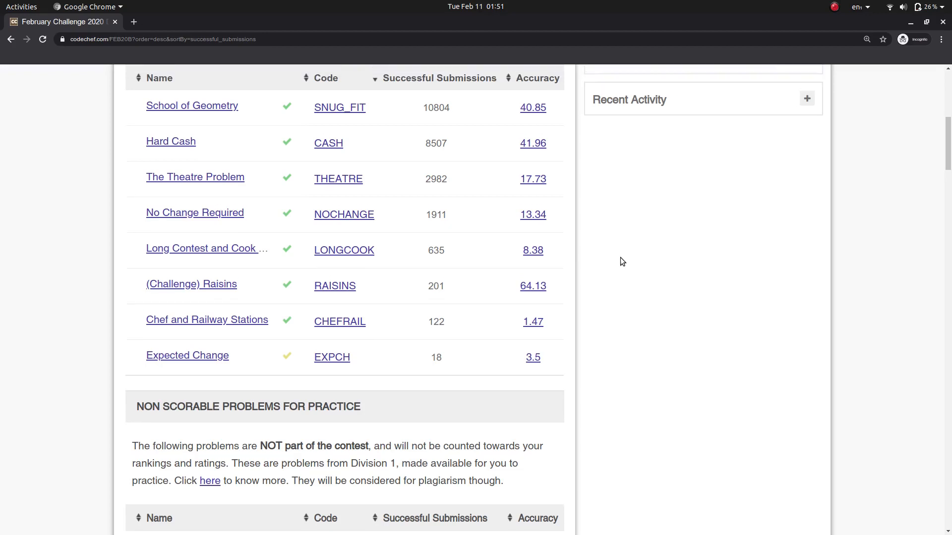
scroll("down", 3)
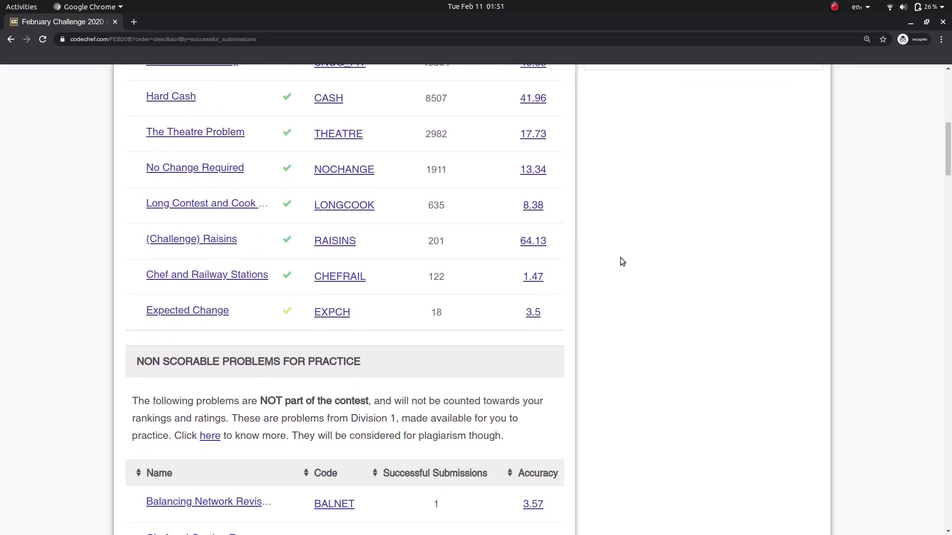
scroll("up", 3)
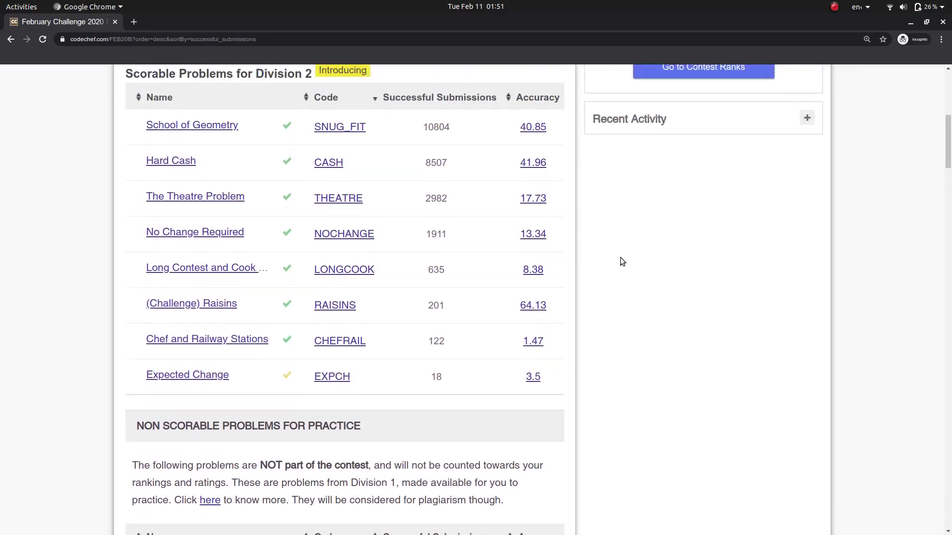
scroll("up", 3)
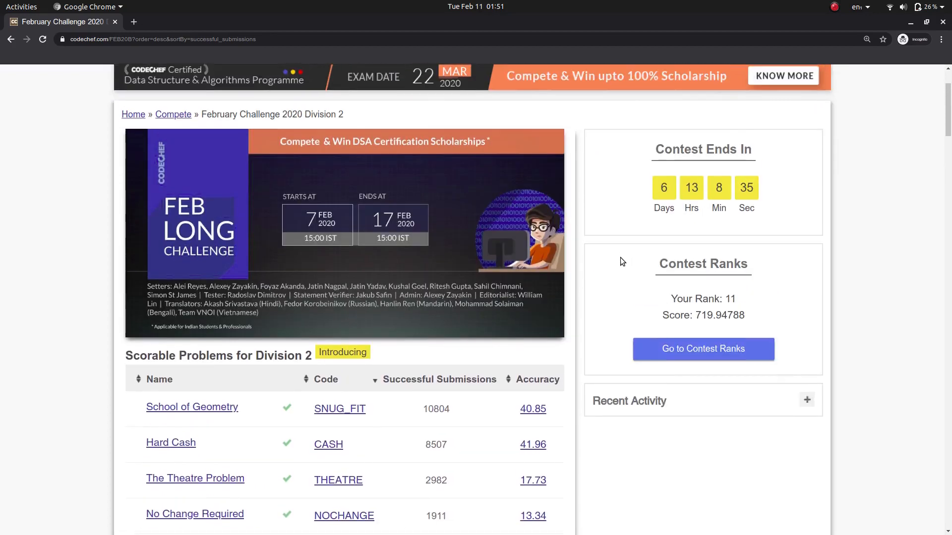
scroll("down", 3)
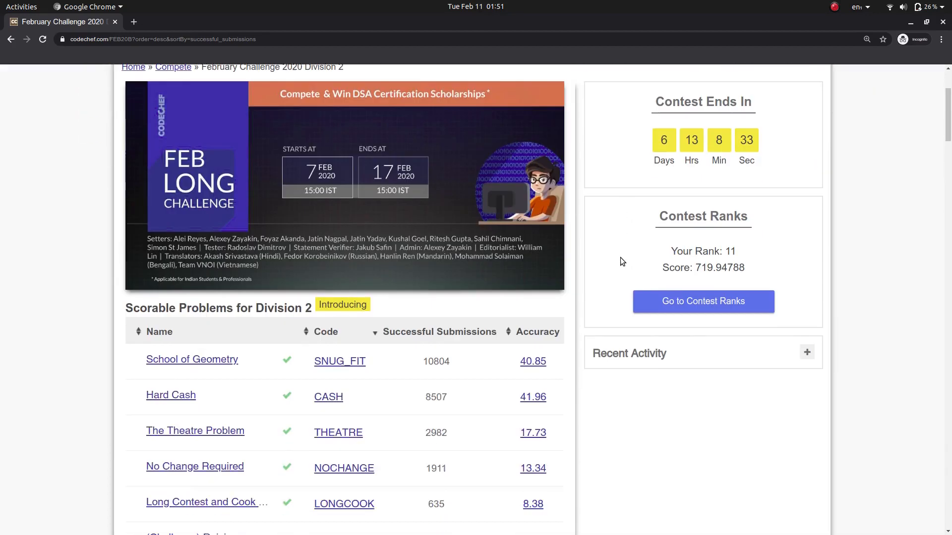
scroll("down", 3)
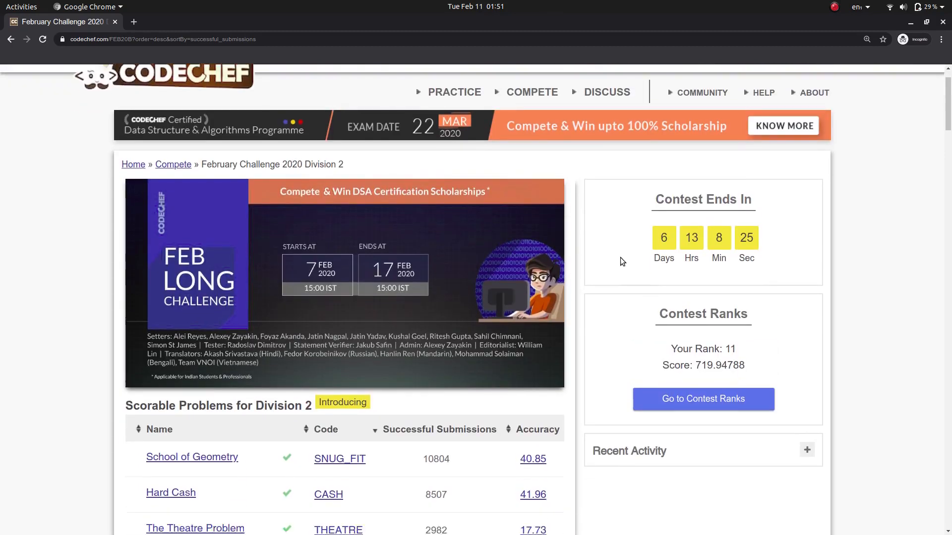
scroll("down", 3)
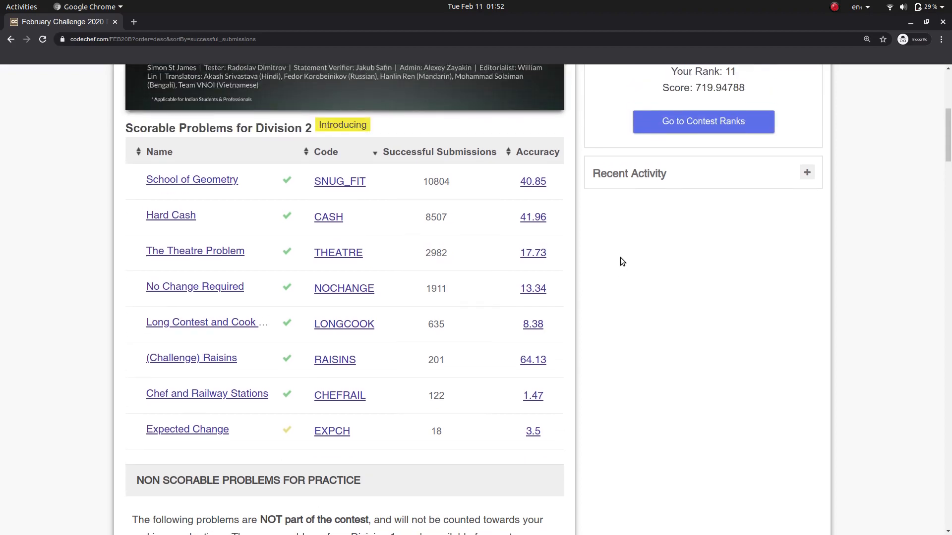
mouse_move(774, 203)
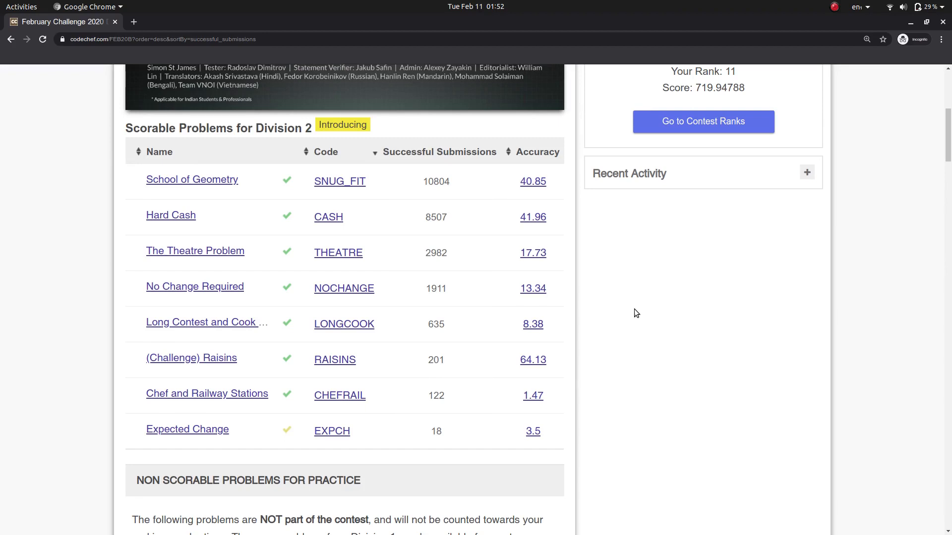
mouse_move(469, 231)
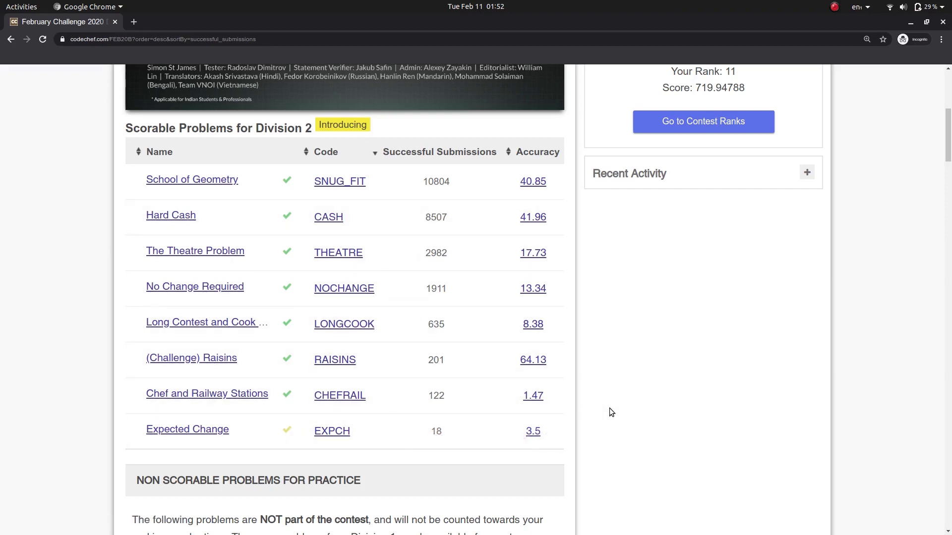
scroll("up", 3)
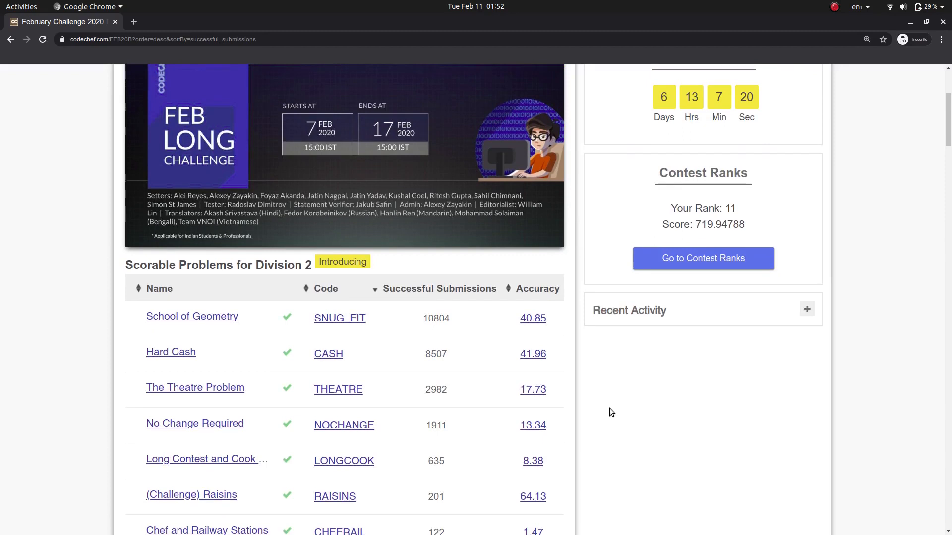
scroll("down", 3)
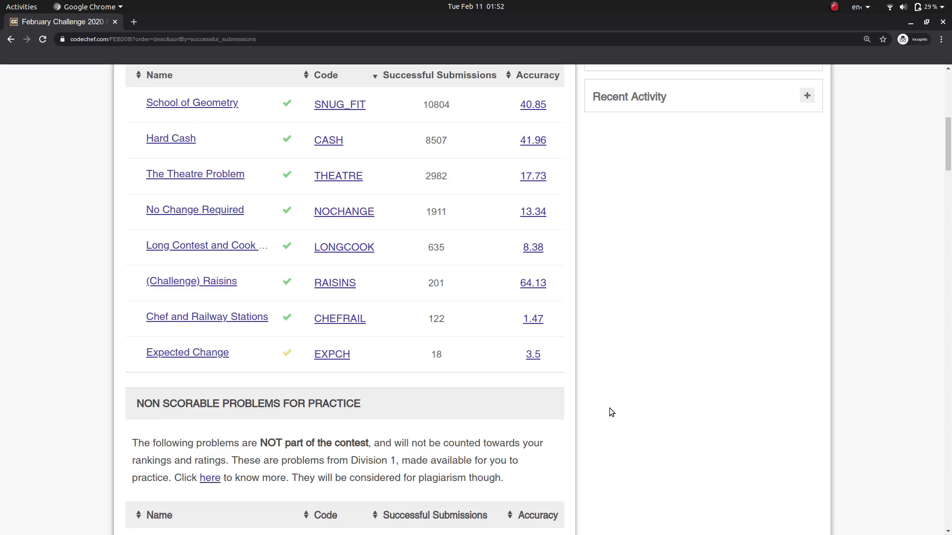
mouse_move(680, 390)
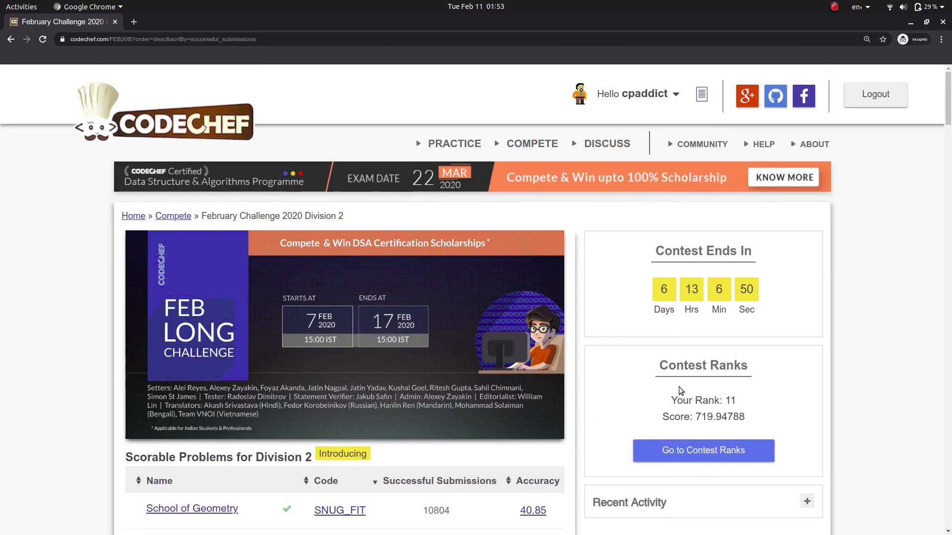
scroll("down", 3)
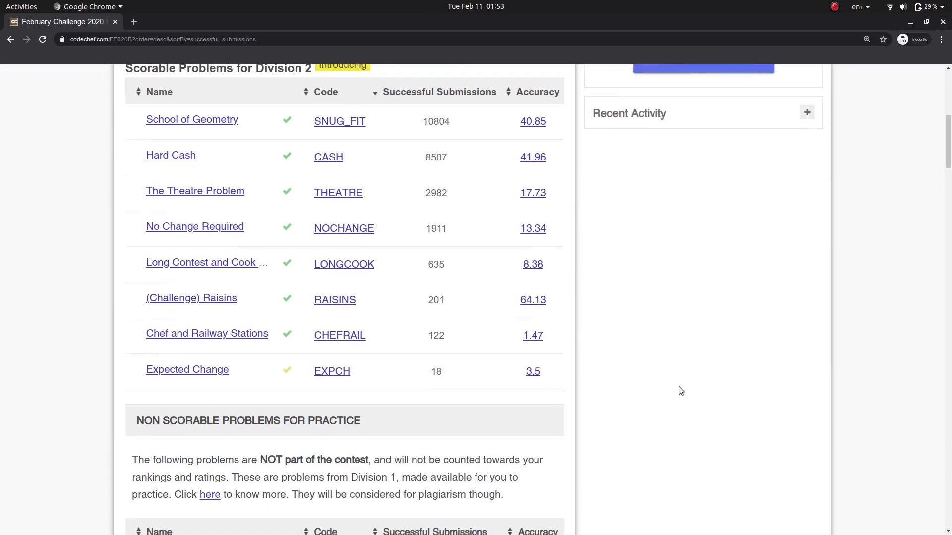